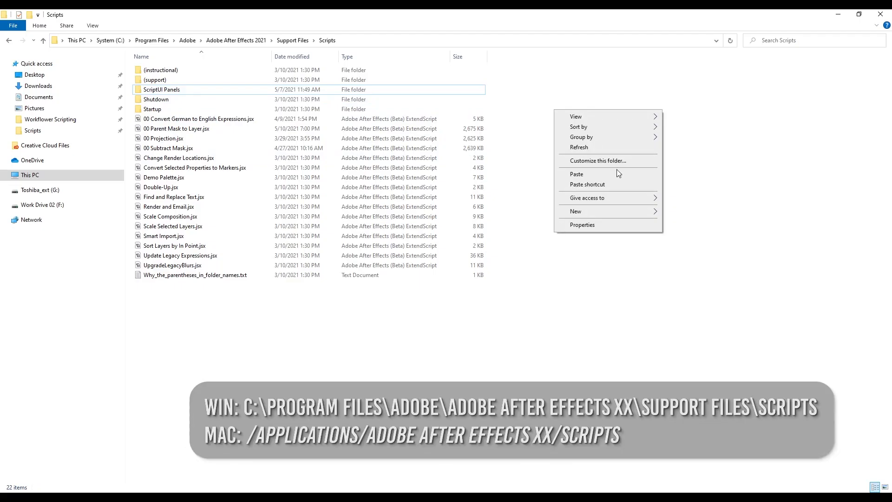
# Dismiss the context menu in the After Effects 2021 Support Files Scripts folder.
pyautogui.click(576, 174)
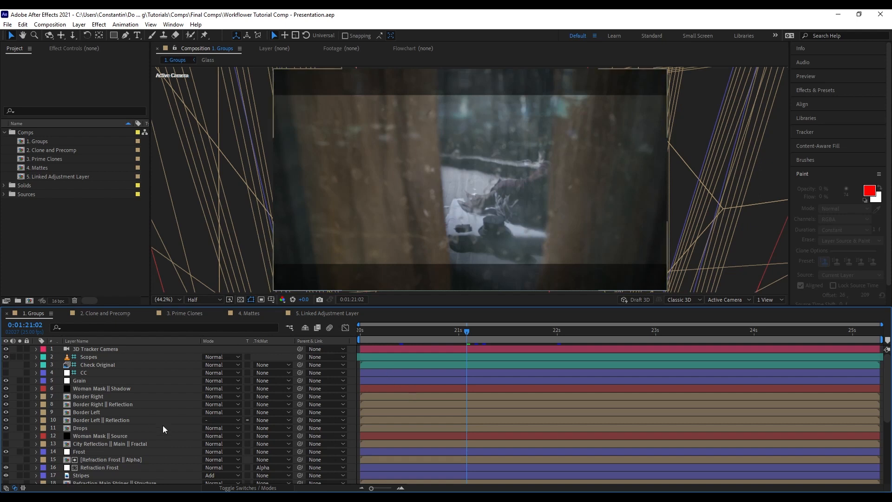
# Select layers 6–10, Woman Mask || Shadow through Border Left || Reflection, in 1. Groups.
pyautogui.scroll(-3)
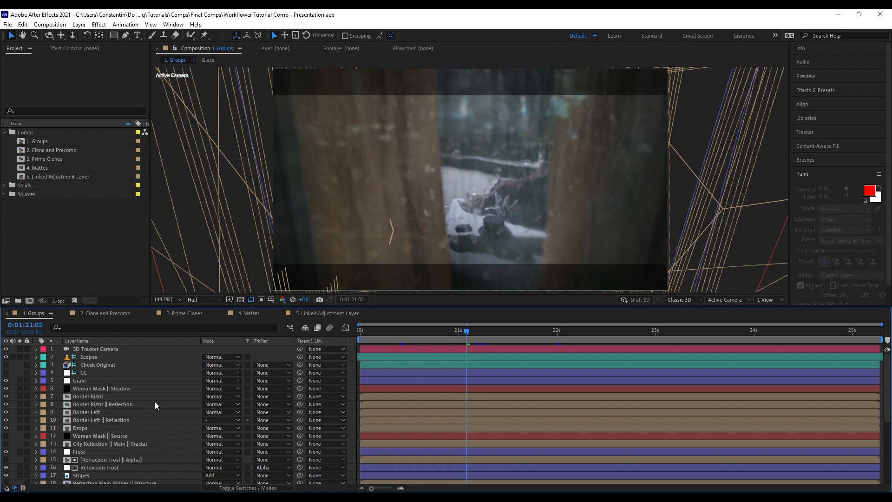
pyautogui.click(102, 388)
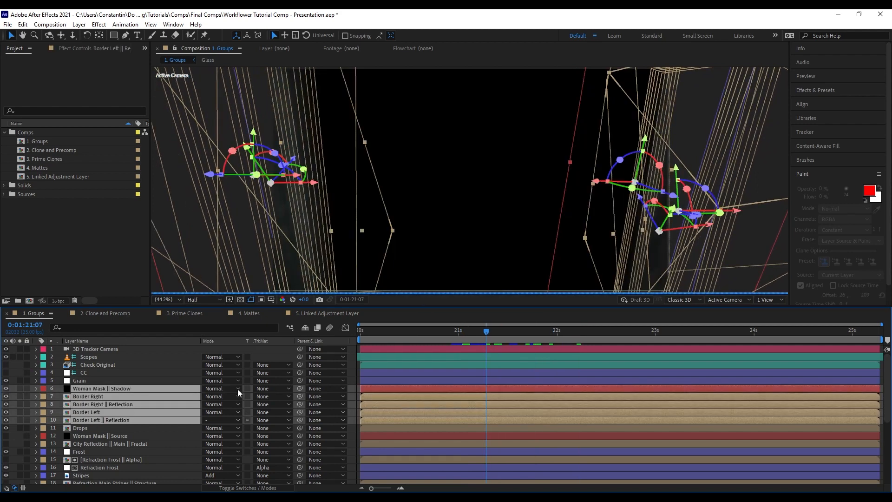
# Create the BORDER group from the shadow and border layers, then select Drops.
pyautogui.press('ctrl+alt+x')
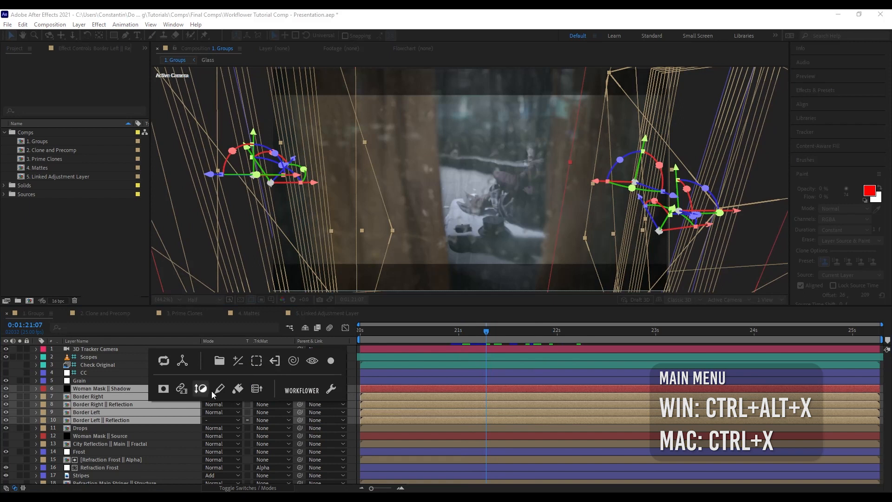
pyautogui.moveTo(219, 361)
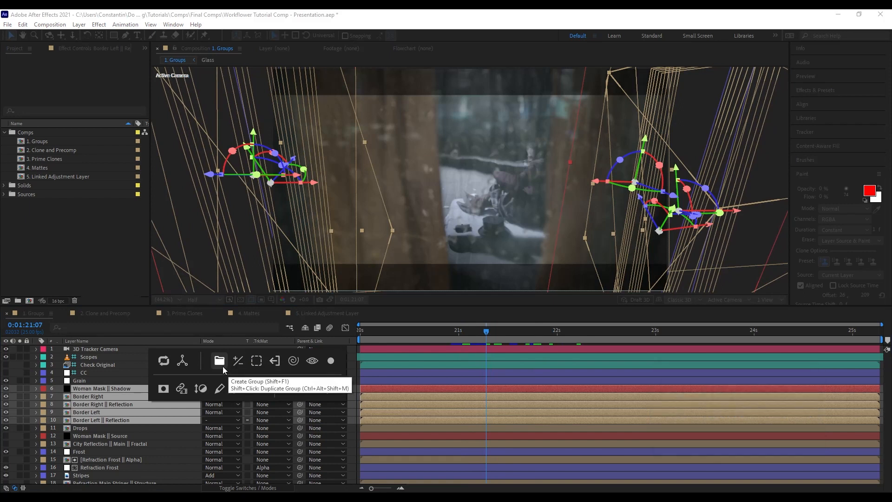
pyautogui.click(219, 360)
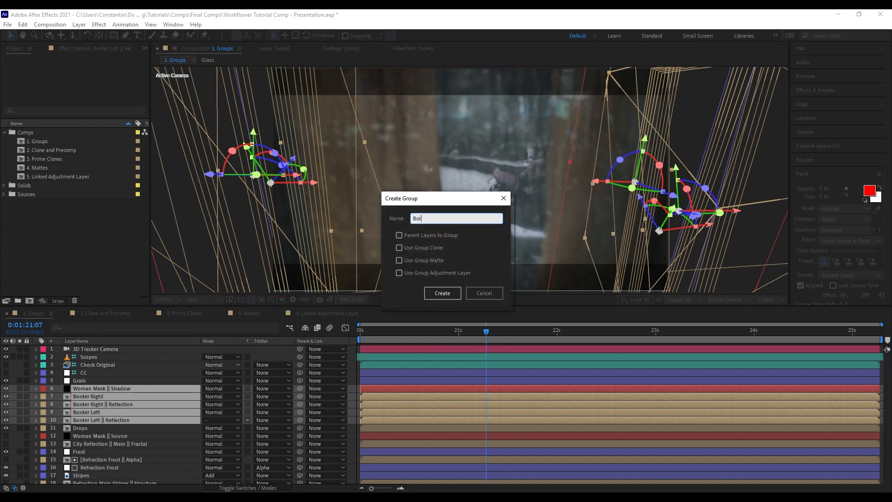
pyautogui.click(442, 293)
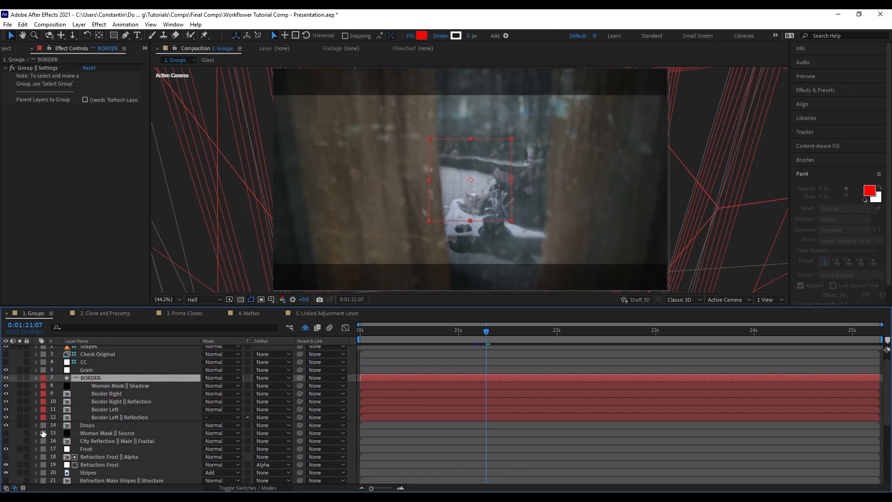
pyautogui.click(87, 406)
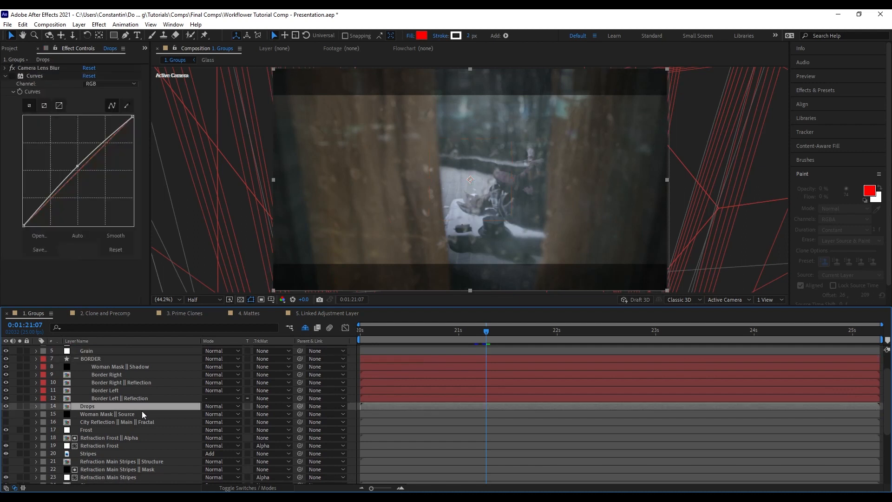
pyautogui.scroll(-3)
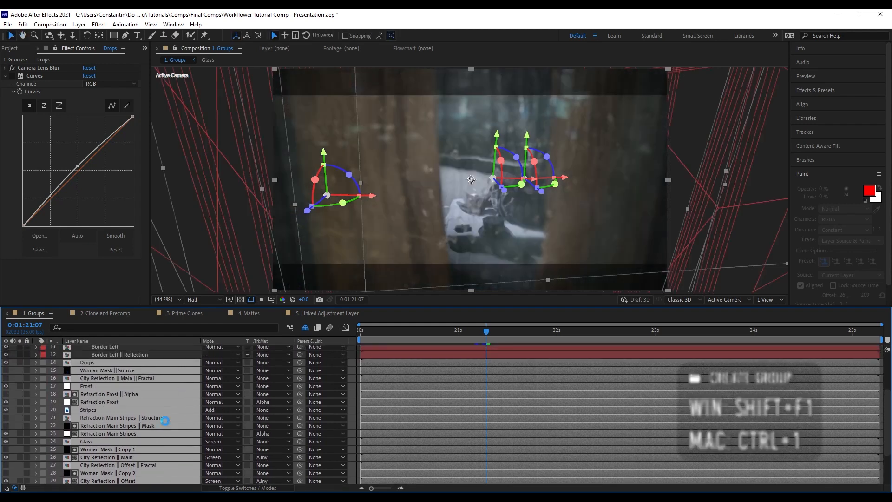
# Create the MAIN group and start grouping the footage and precomp layers.
pyautogui.press('shift+f1')
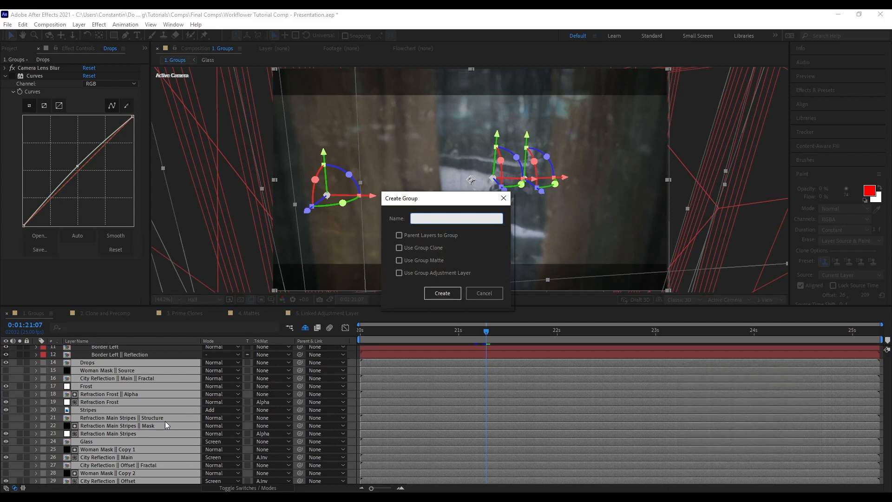
pyautogui.click(455, 218)
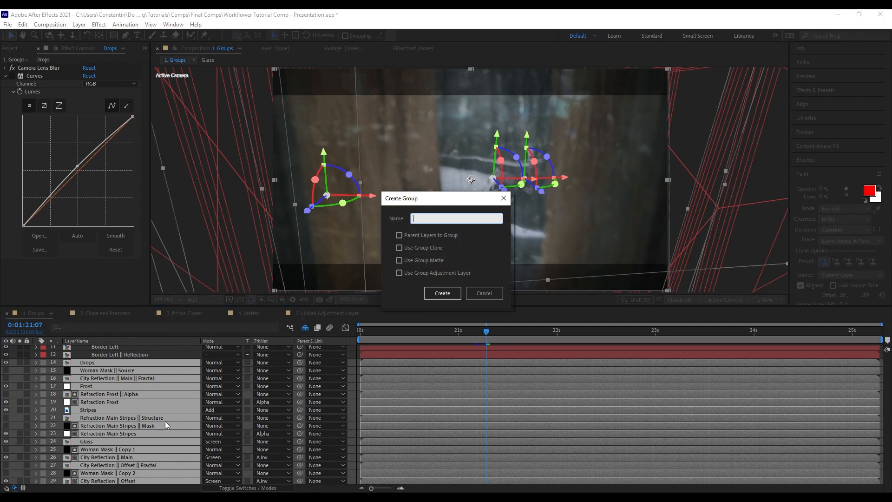
pyautogui.write('Mai')
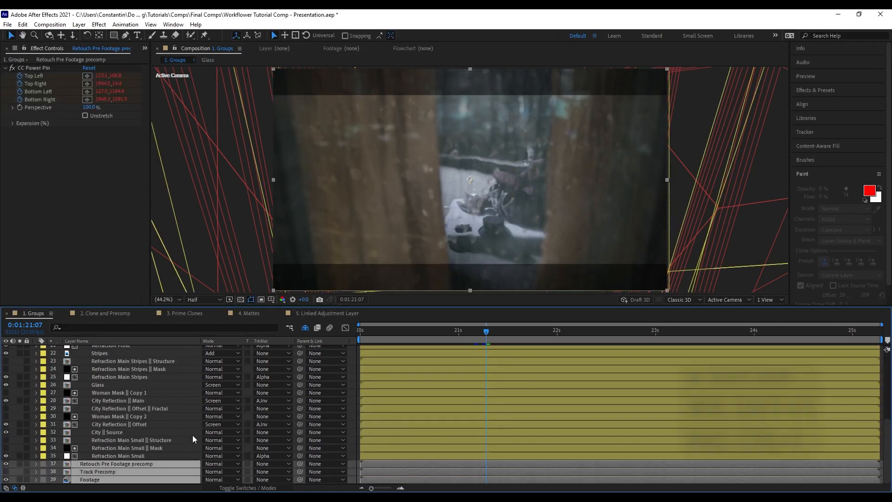
pyautogui.press('shift+f1')
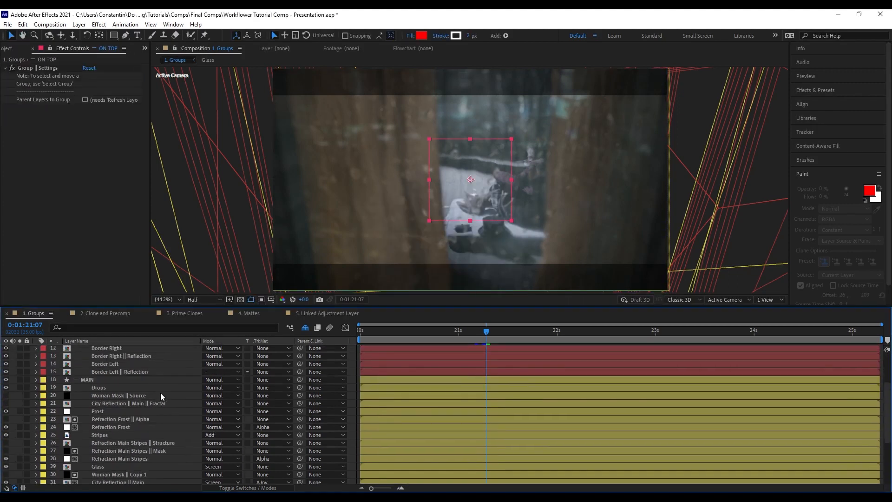
# Create the nested IN FRONT OF GLASS and REFLECTION groups.
pyautogui.click(99, 388)
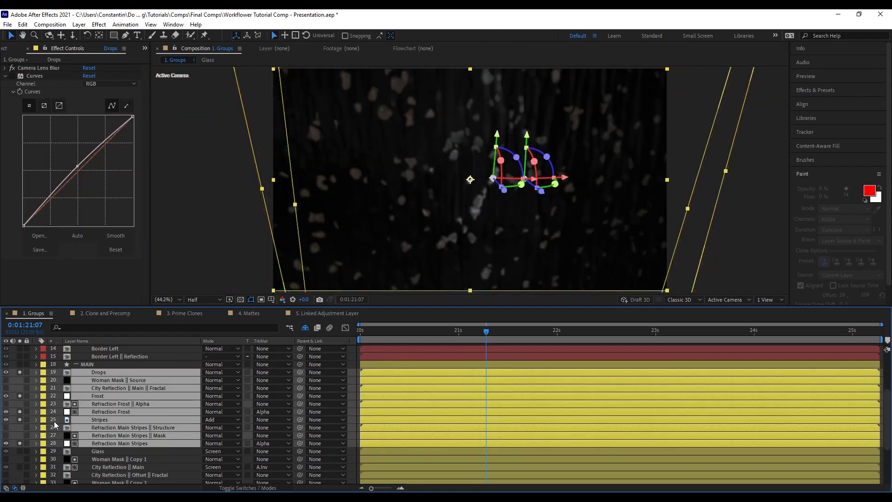
pyautogui.press('shift+f1')
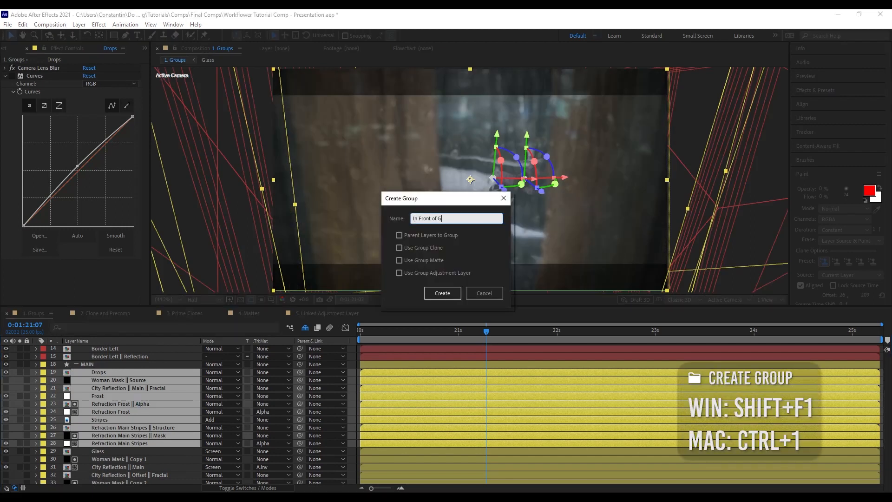
pyautogui.click(483, 293)
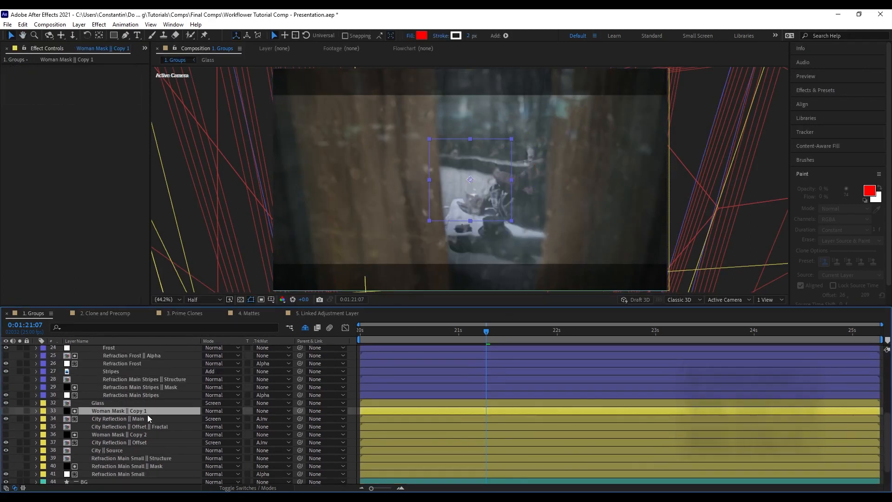
pyautogui.press('shift+f1')
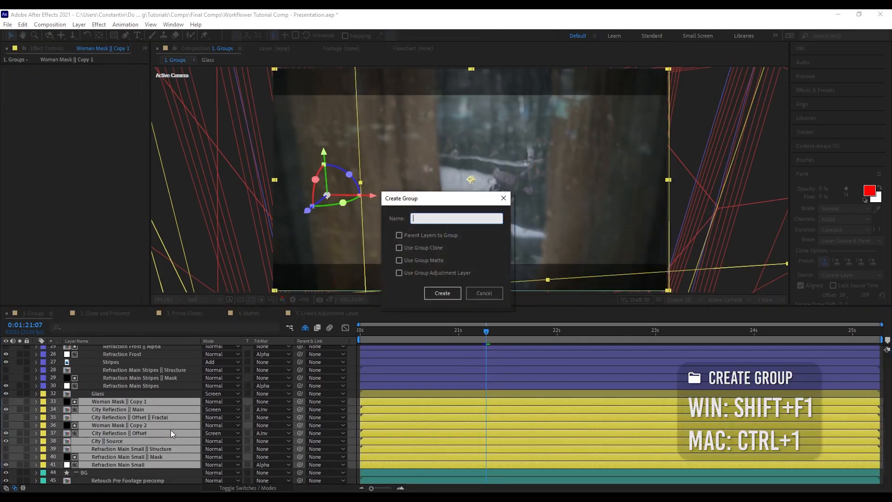
pyautogui.click(442, 293)
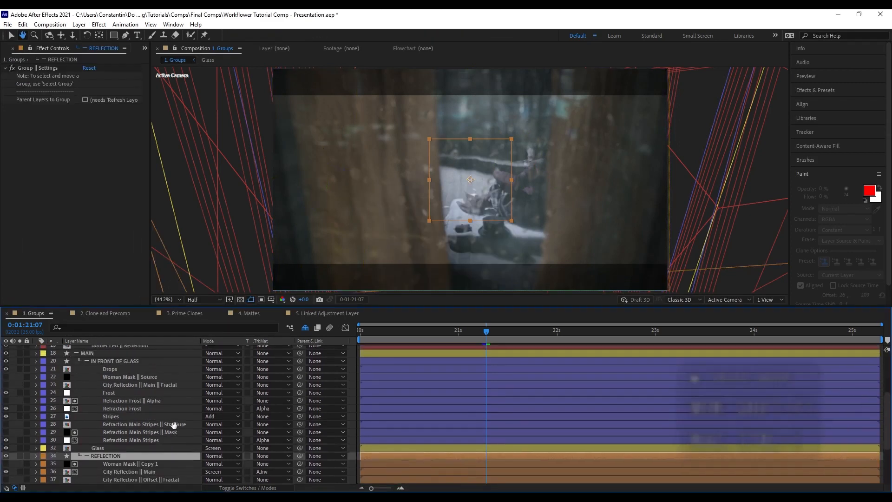
# Collapse the groups with Shift+X so only ON TOP, BORDER, MAIN and BG show, then expand one.
pyautogui.click(109, 394)
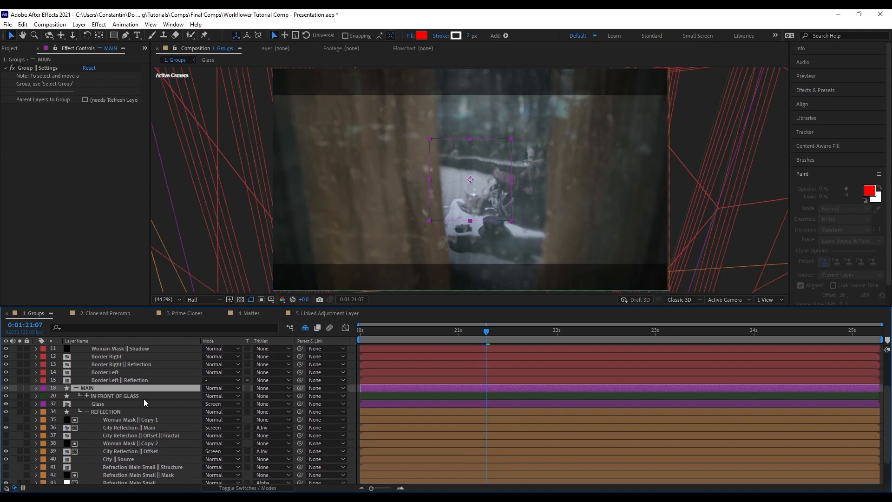
pyautogui.press('shift+x')
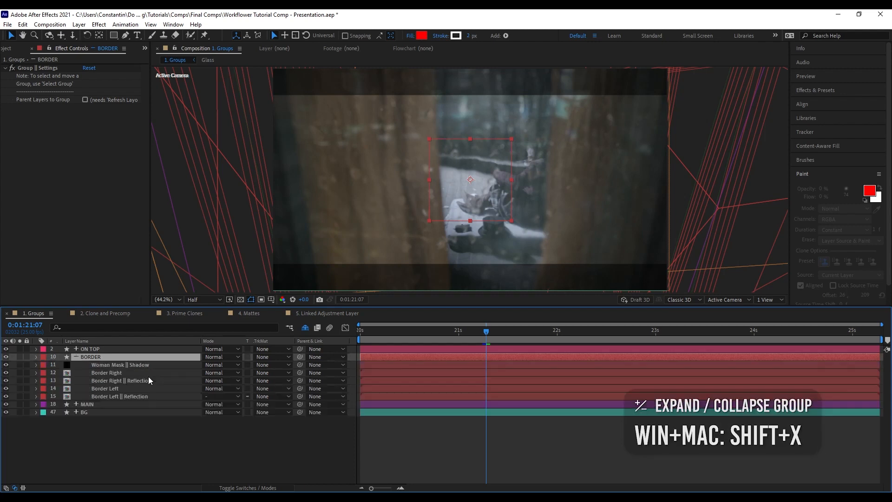
pyautogui.click(105, 388)
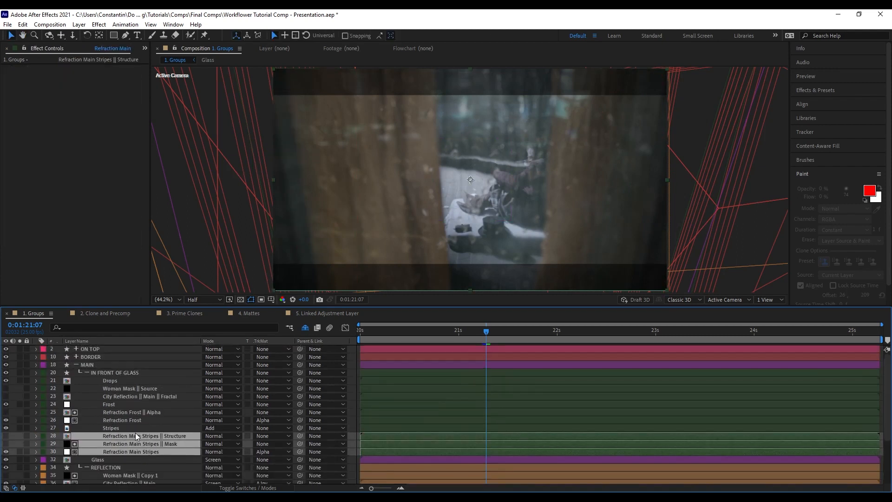
# Enable Parent Layers to Group on BORDER and switch to the 2. Clone and Precomp comp.
pyautogui.scroll(-3)
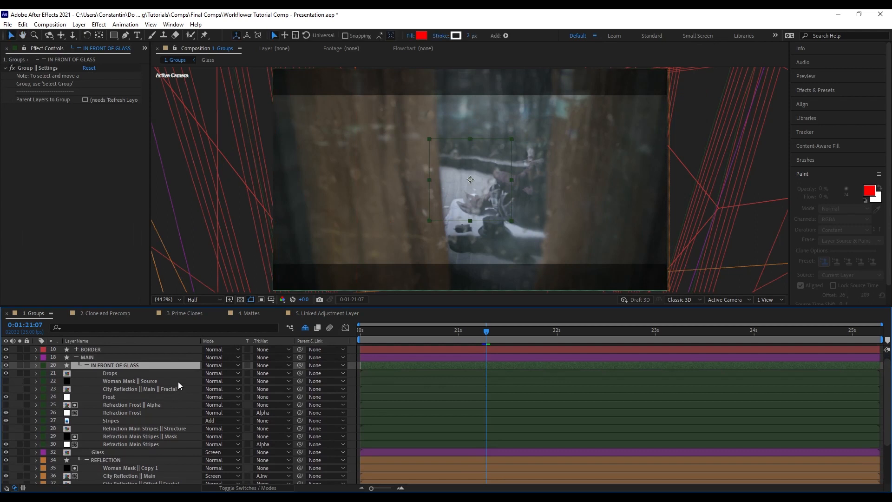
pyautogui.press('shift+b')
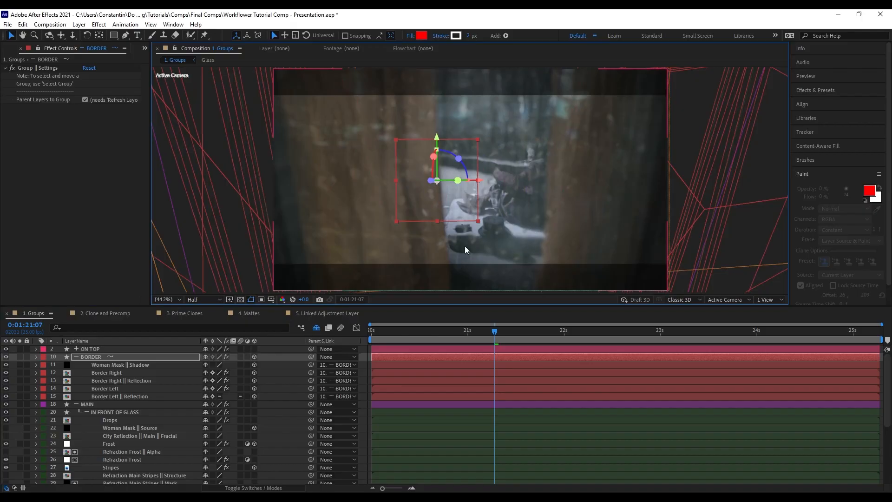
pyautogui.click(106, 313)
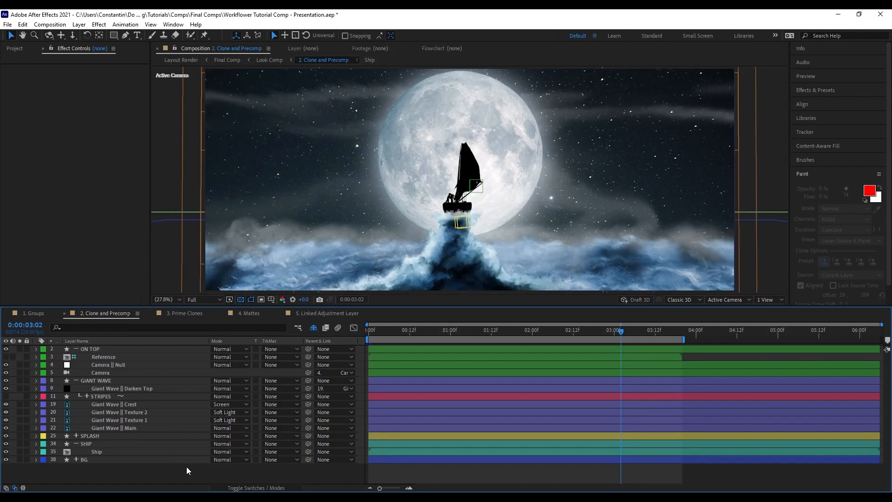
# Select the BG group layer and bring up its Clone Group dialog.
pyautogui.click(84, 459)
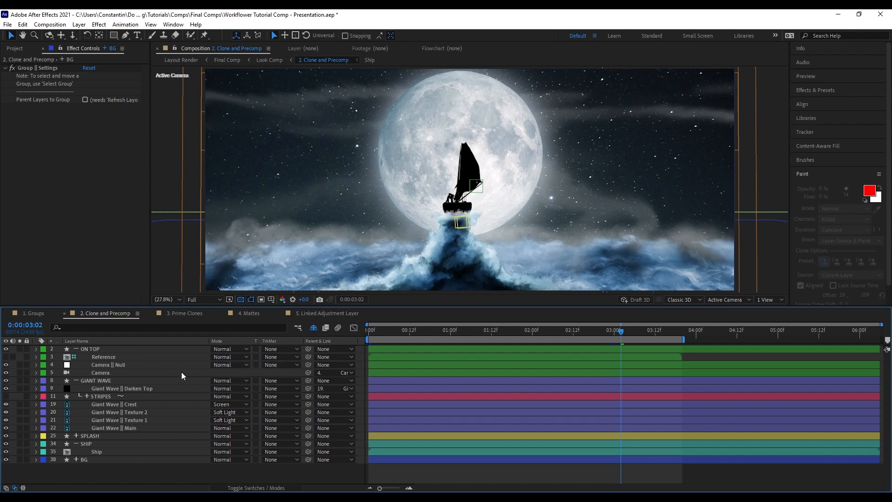
pyautogui.click(107, 365)
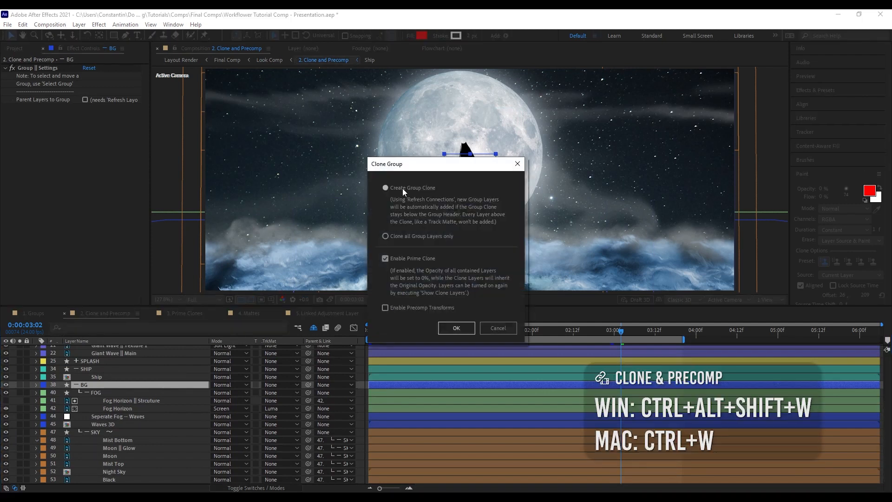
# Create BG || Group Clone with Enable Prime Clone off, then open the Waves 3D projection precomp.
pyautogui.click(385, 258)
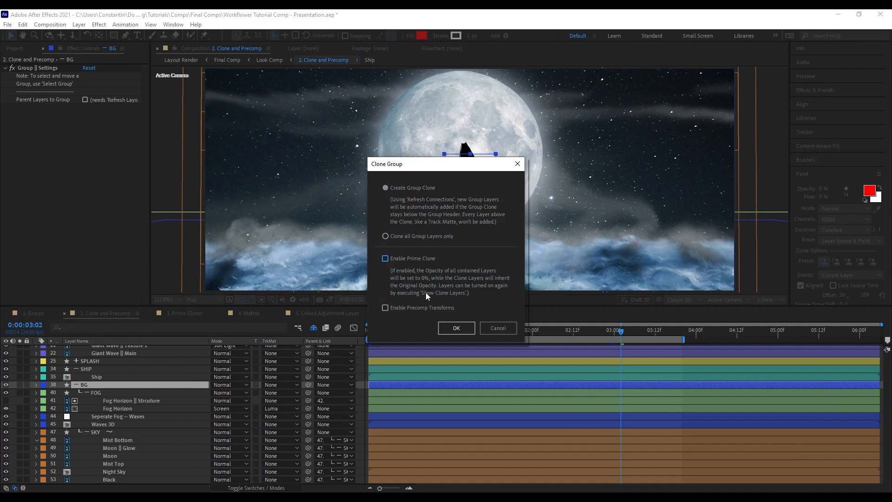
pyautogui.click(456, 327)
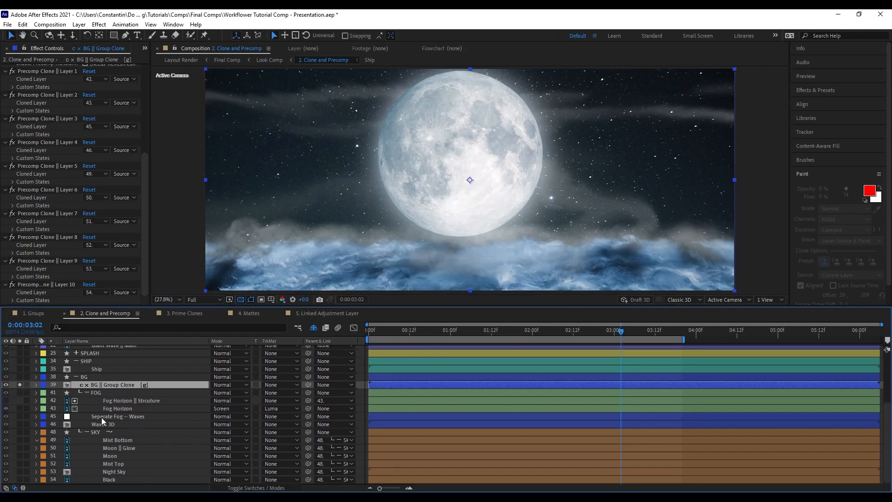
pyautogui.doubleClick(107, 384)
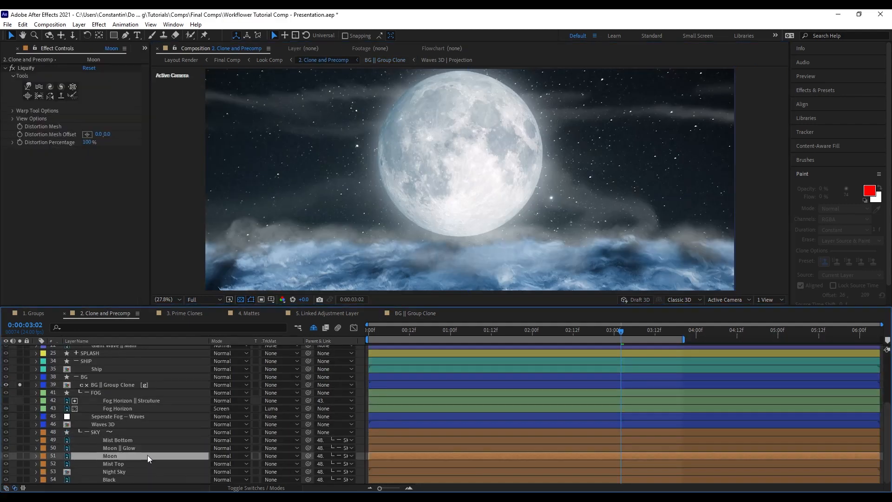
# Add Roughen Edges to Moon, refresh the clone links with Ctrl+Alt+Q, and adjust the Border.
pyautogui.click(110, 456)
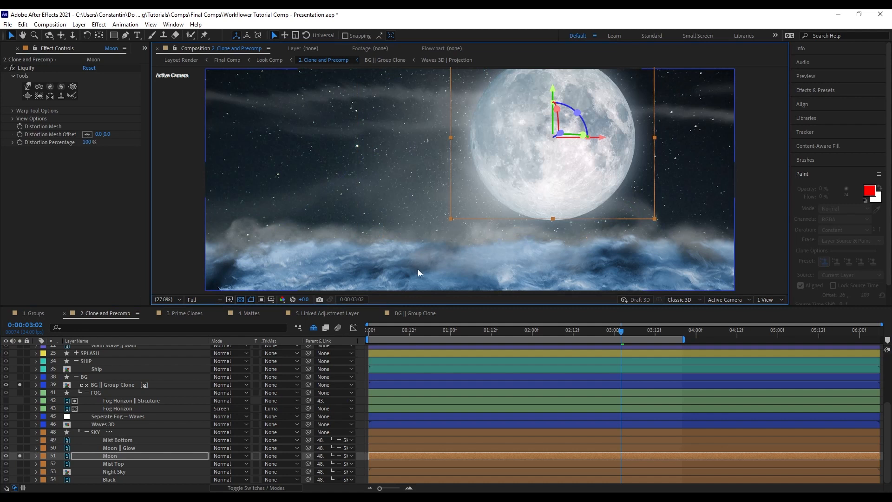
pyautogui.click(109, 385)
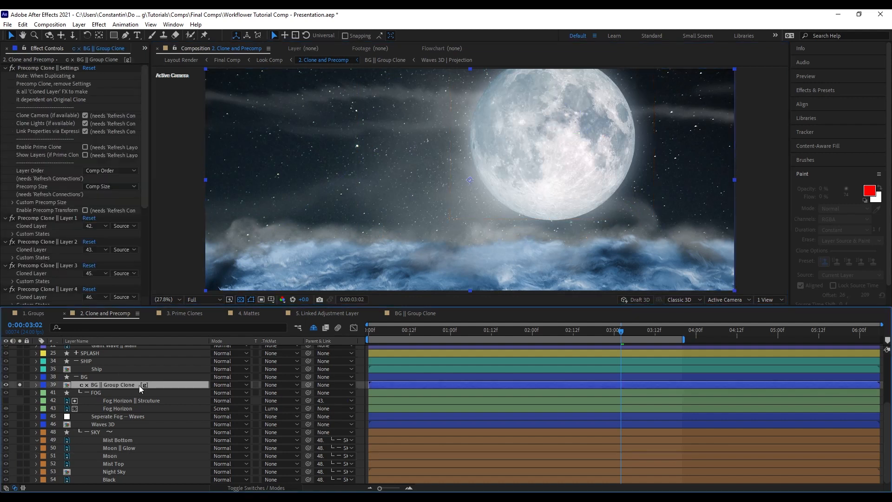
pyautogui.moveTo(159, 388)
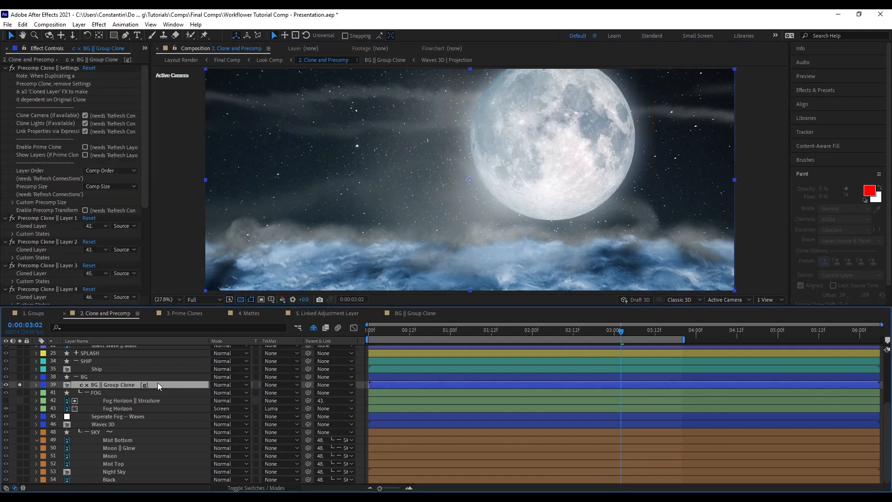
pyautogui.click(110, 456)
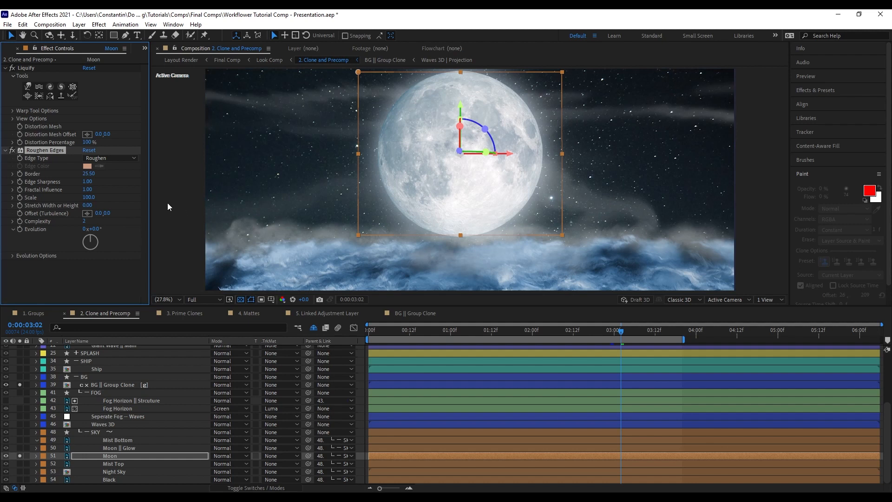
pyautogui.press('ctrl+alt+q')
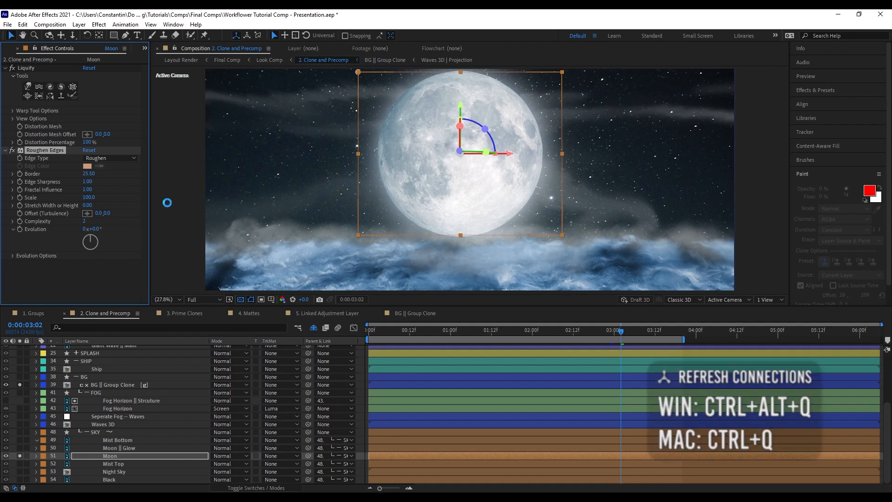
pyautogui.press('ctrl+alt+q')
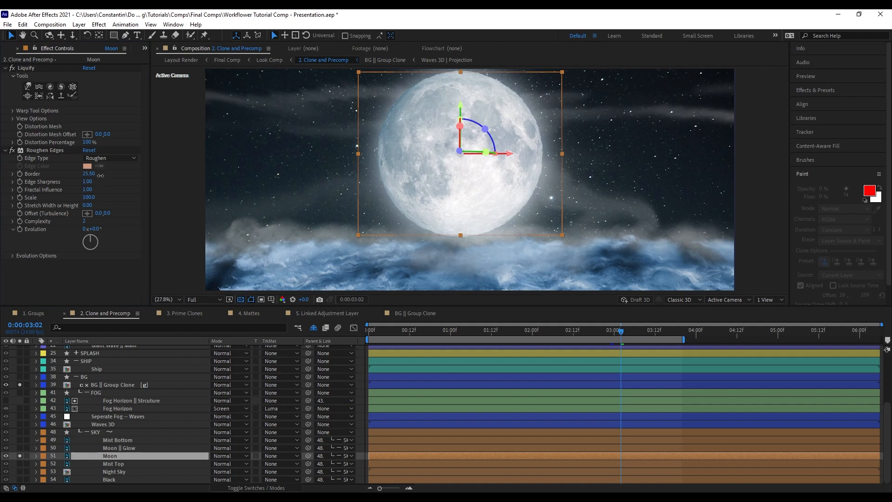
pyautogui.moveTo(89, 174); pyautogui.dragTo(102, 173)
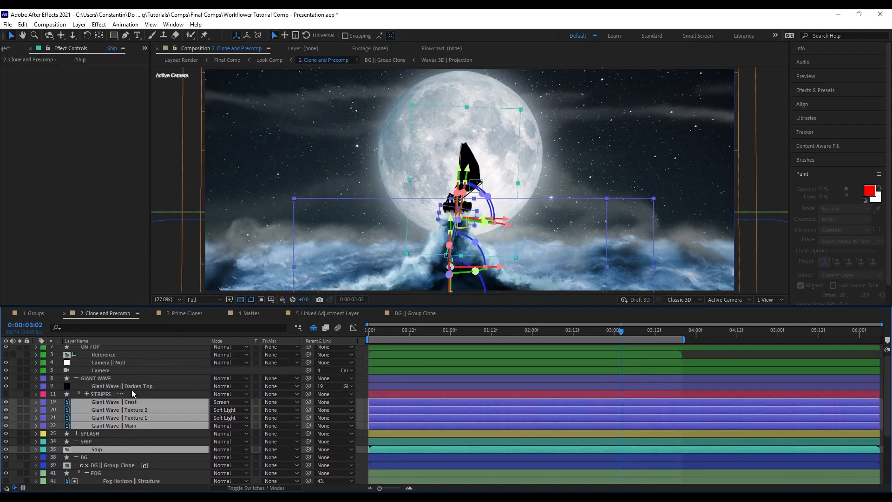
# Clone & Precomp the Ship and Giant Wave layers into Ship || Clone.
pyautogui.press('ctrl+alt+shift+w')
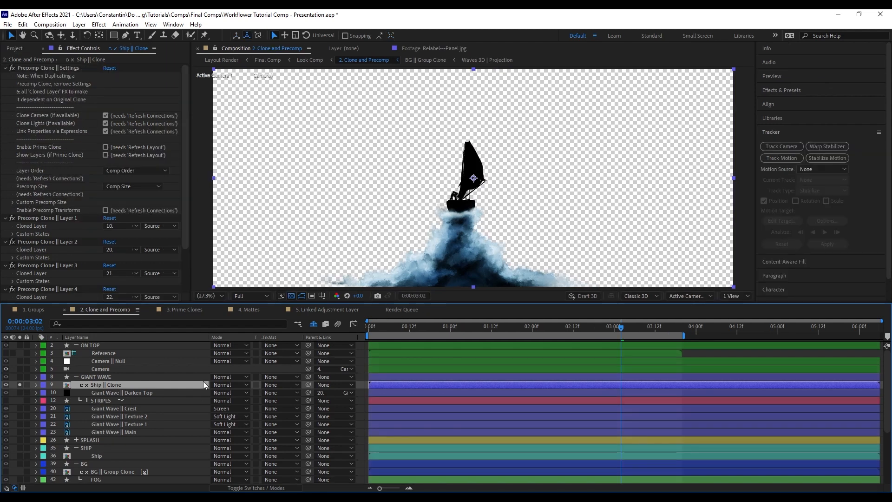
pyautogui.moveTo(200, 240)
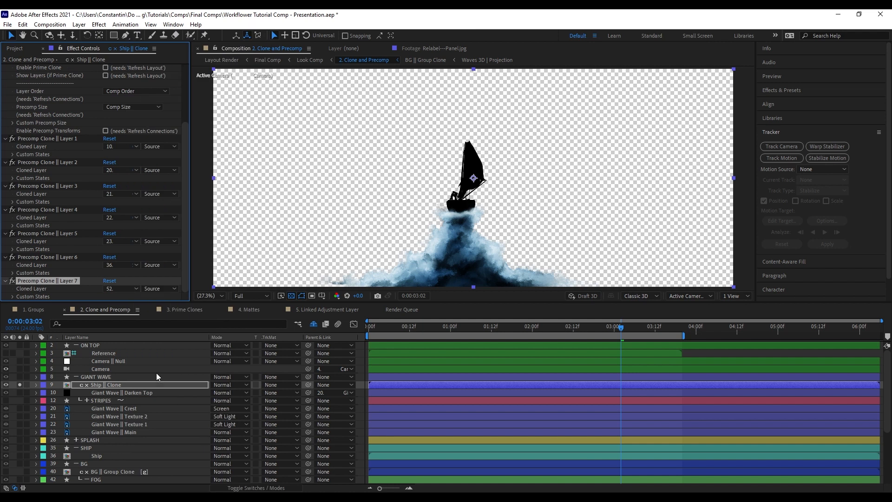
# Duplicate BG || Group Clone into BG || Group Clone 2 and move the copy up the stack.
pyautogui.press('ctrl+alt+q')
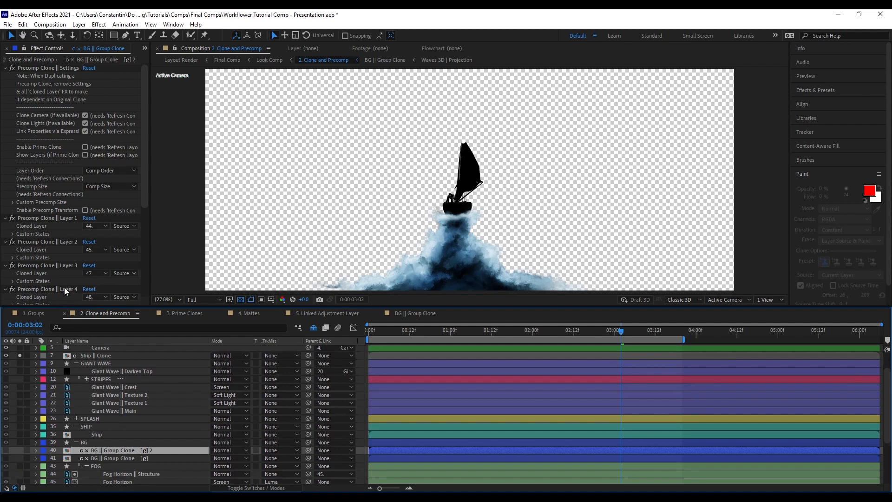
pyautogui.press('shift+z')
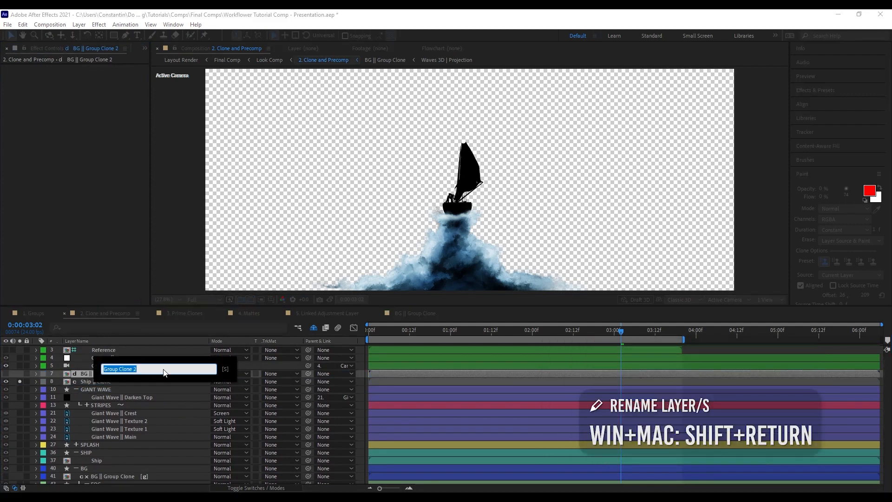
# Rename the duplicate background clone to 'Lightwrap' and select the Moon layer.
pyautogui.write('Lightw')
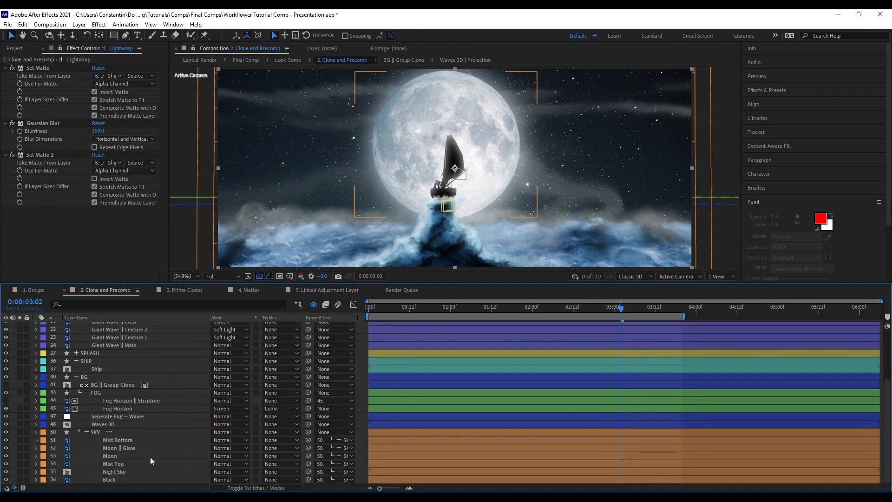
pyautogui.click(110, 456)
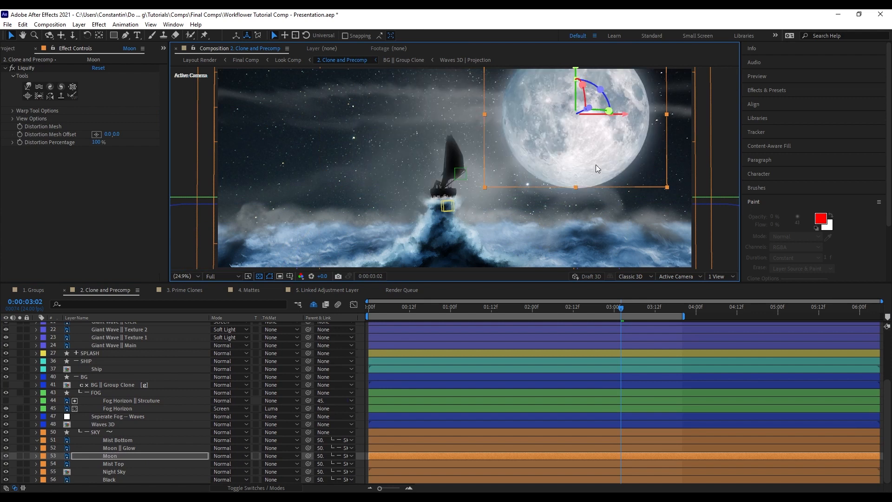
pyautogui.moveTo(518, 204)
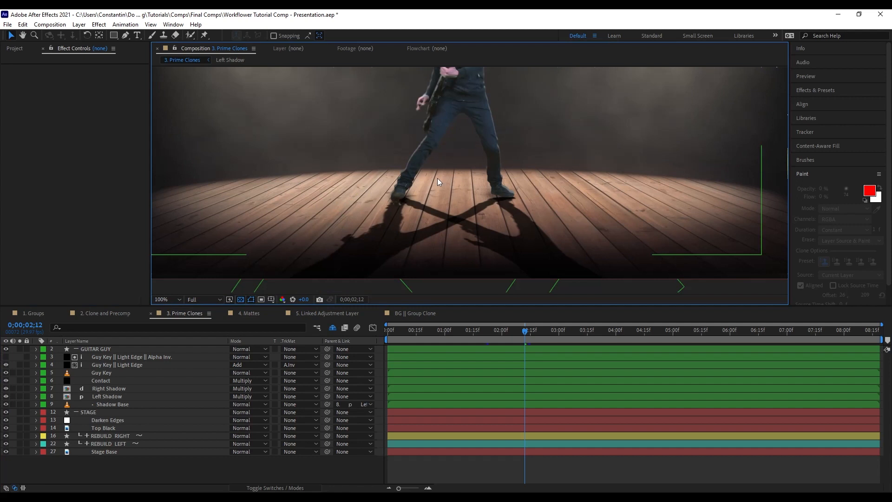
pyautogui.moveTo(578, 217)
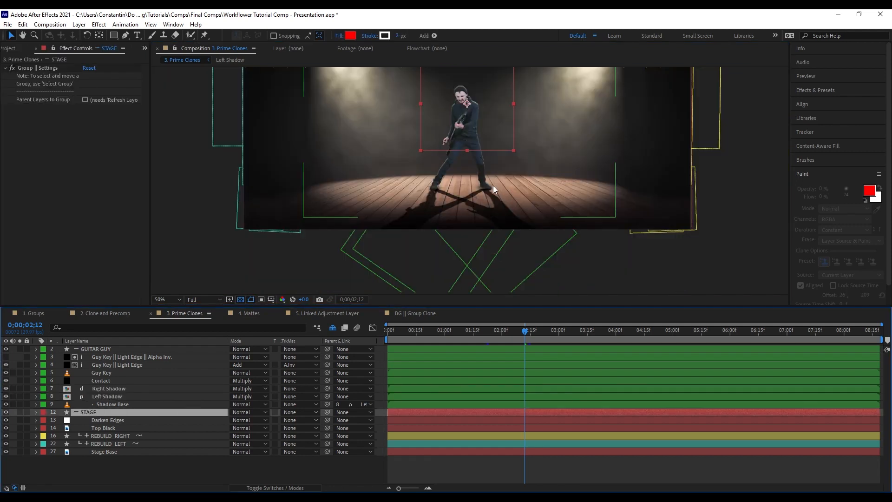
# Open the 3. Prime Clones comp and bring up the Clone Group dialog for STAGE.
pyautogui.press('ctrl+alt+d')
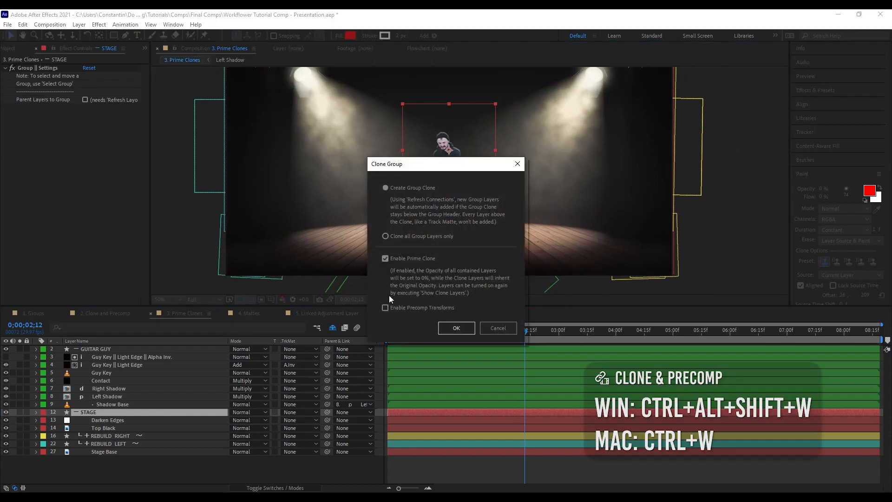
# Confirm STAGE || Group Clone with Enable Prime Clone, then select the Right and Left Shadow layers.
pyautogui.click(385, 258)
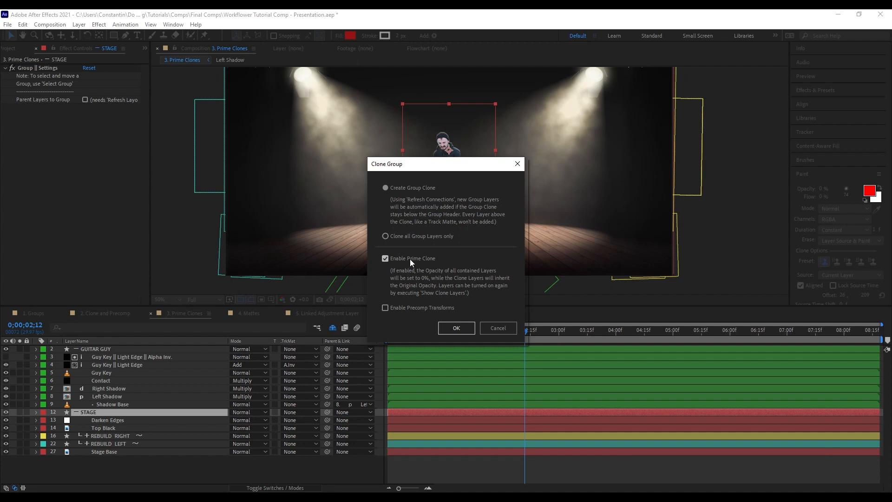
pyautogui.click(456, 328)
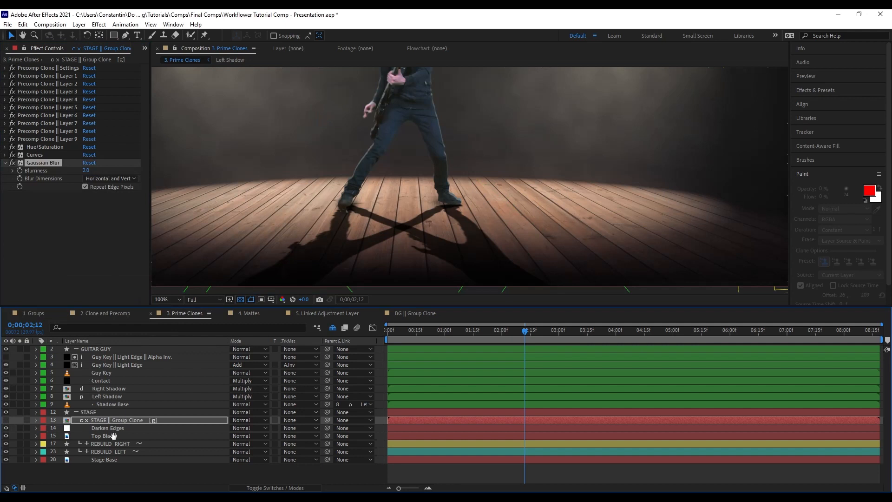
pyautogui.click(106, 396)
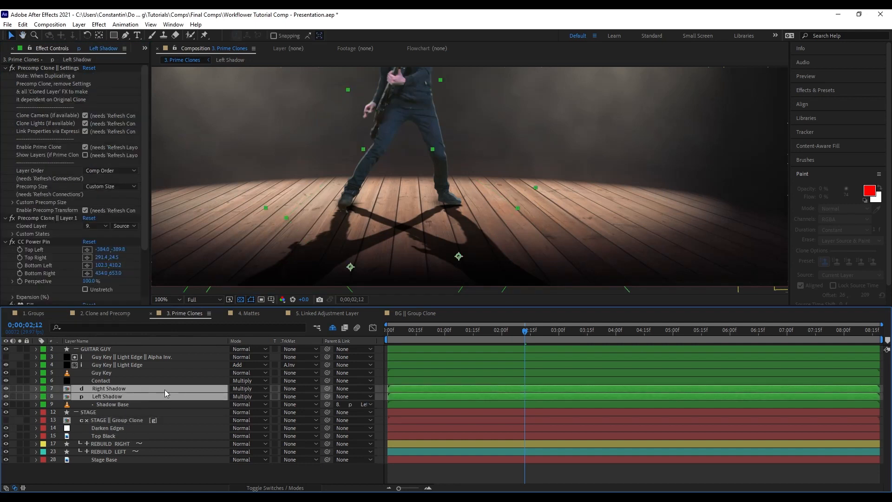
# Clone both shadows into Shadows All || Clone and inspect it, Left Shadow and Shadow Base.
pyautogui.press('ctrl+alt+shift+w')
pyautogui.write('Shadows All')
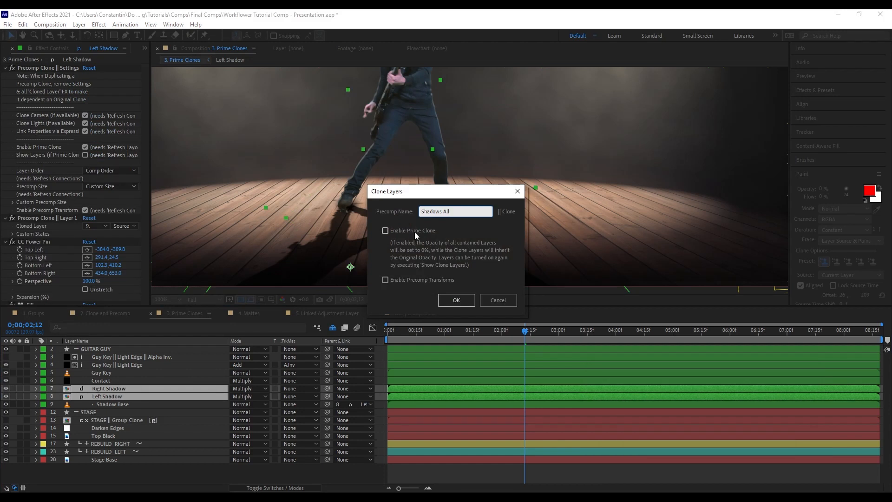
pyautogui.click(456, 300)
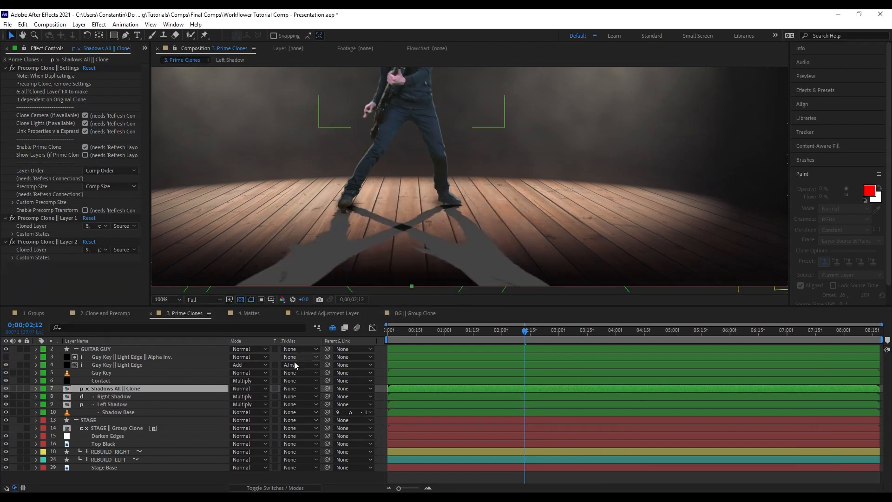
pyautogui.click(114, 396)
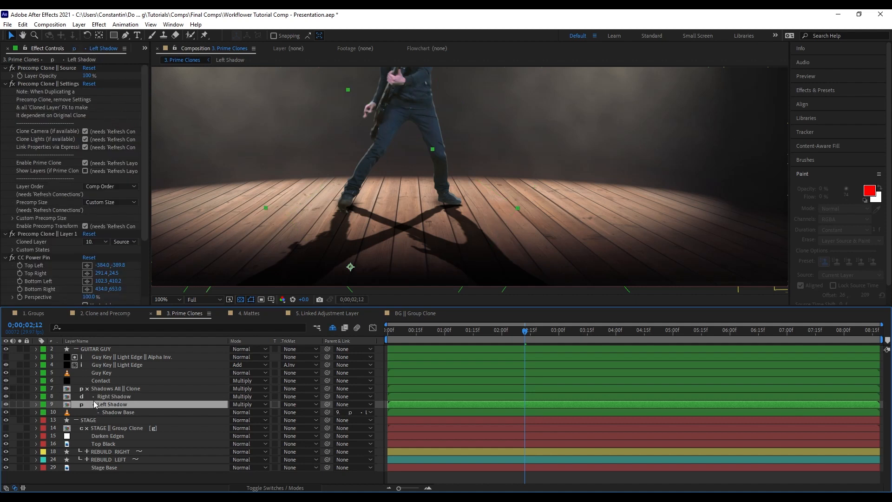
pyautogui.moveTo(105, 406)
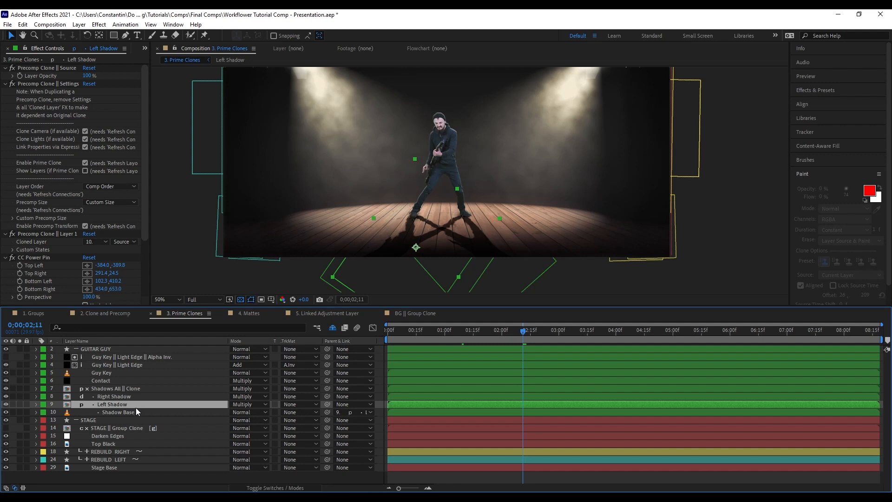
pyautogui.click(117, 412)
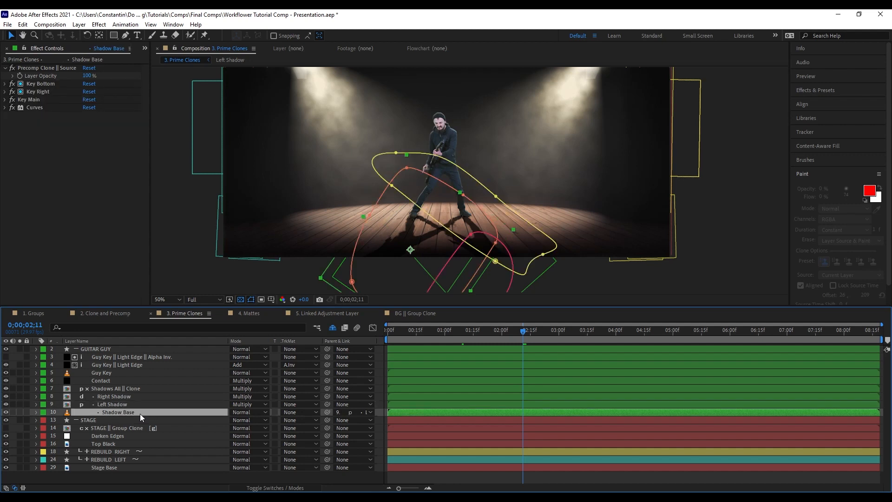
pyautogui.click(112, 404)
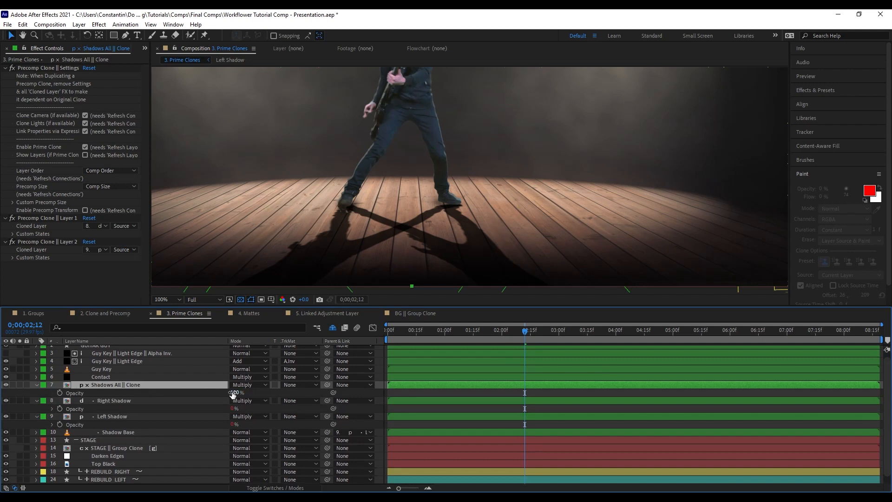
# Search 'dis' and add Displacement Map to Shadows All || Clone, checking the shadow layers.
pyautogui.click(113, 400)
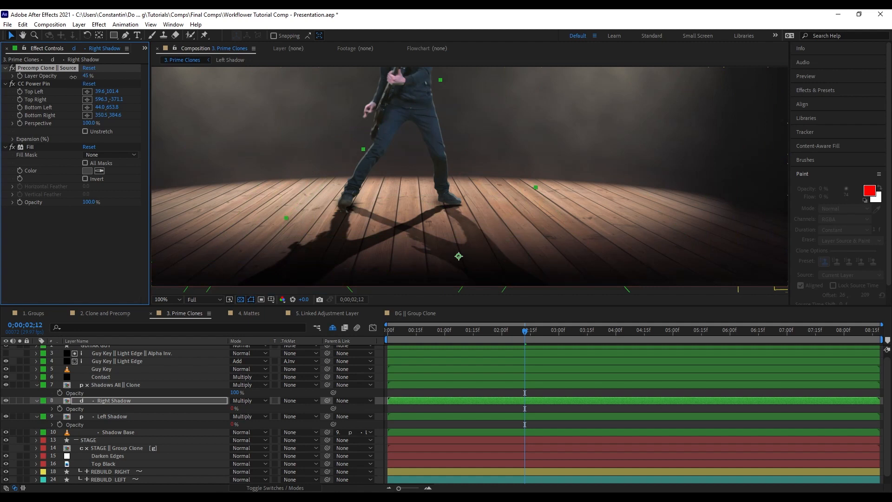
pyautogui.click(117, 385)
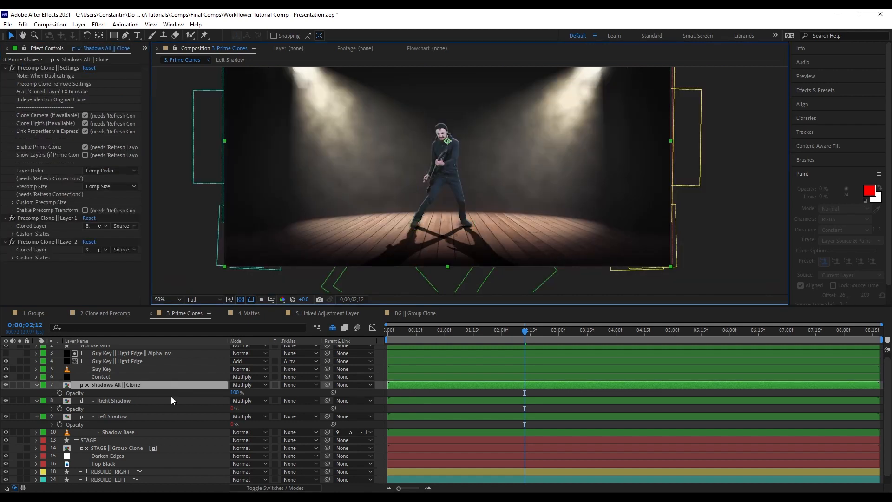
pyautogui.write('dis')
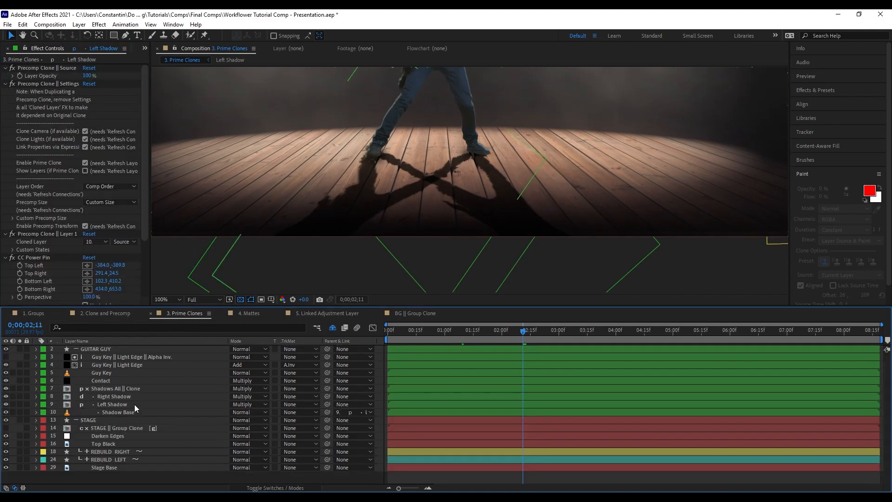
pyautogui.click(112, 404)
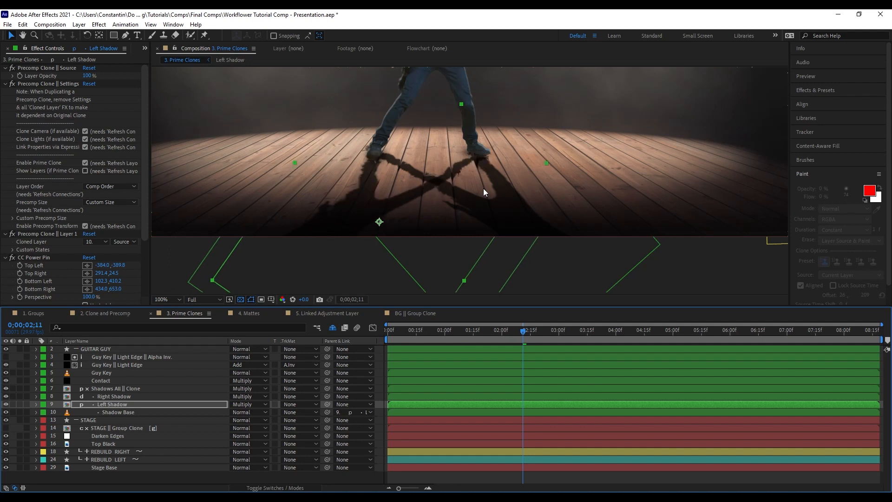
pyautogui.click(113, 388)
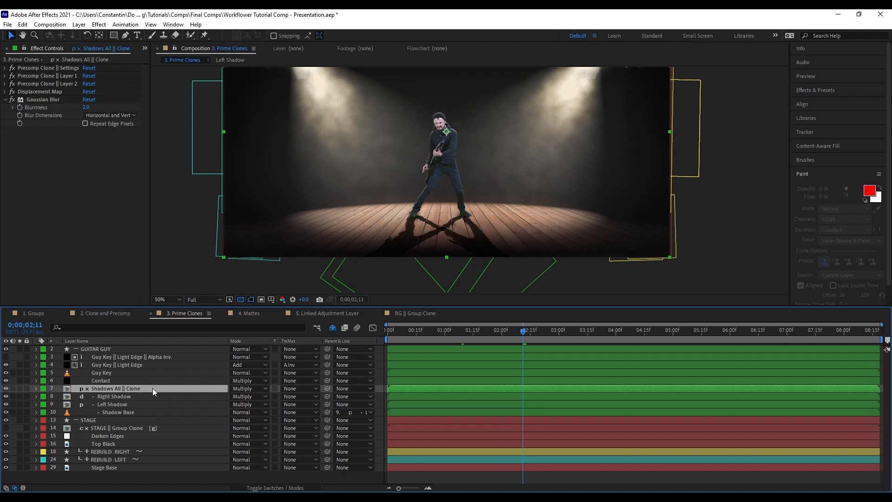
pyautogui.press('ctrl+alt+shift+w')
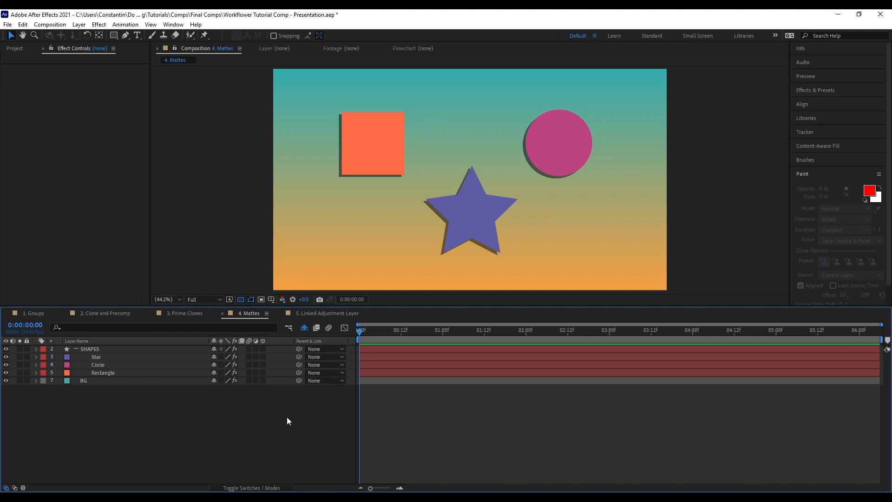
# Create alpha mattes for Rectangle and the SHAPES group, then inspect Rectangle || Matte.
pyautogui.click(104, 373)
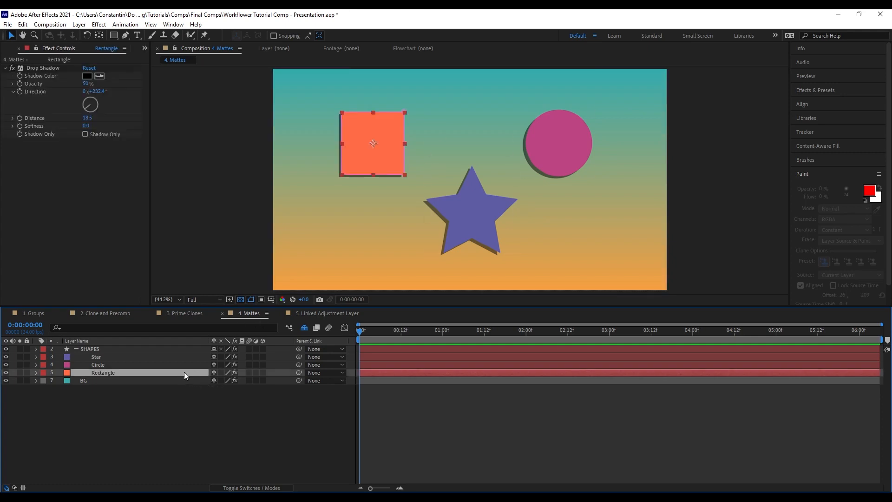
pyautogui.press('ctrl+alt+z')
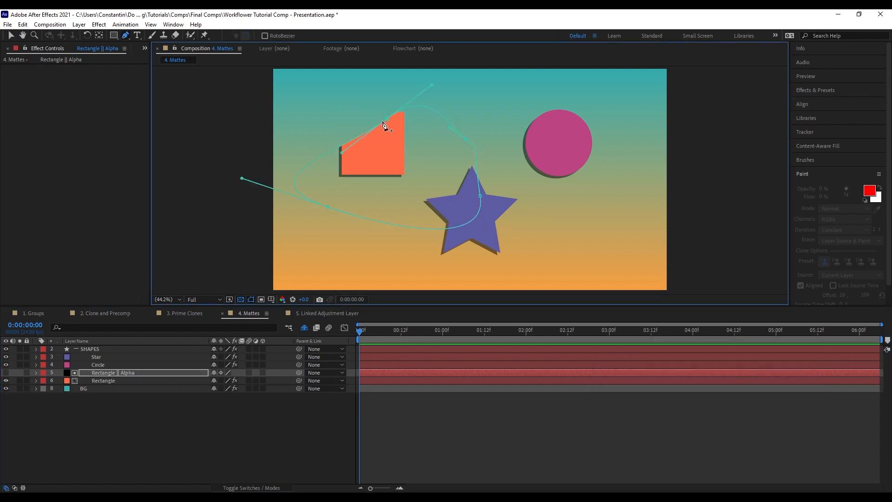
pyautogui.click(89, 349)
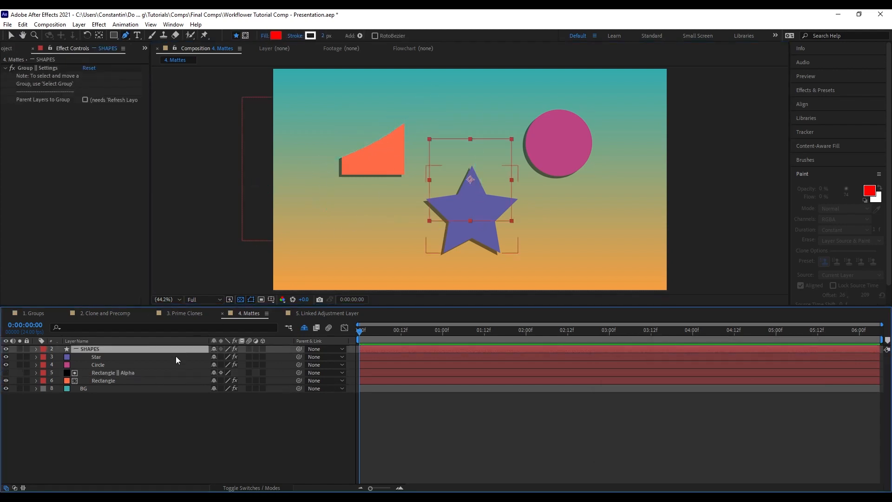
pyautogui.press('ctrl+alt+z')
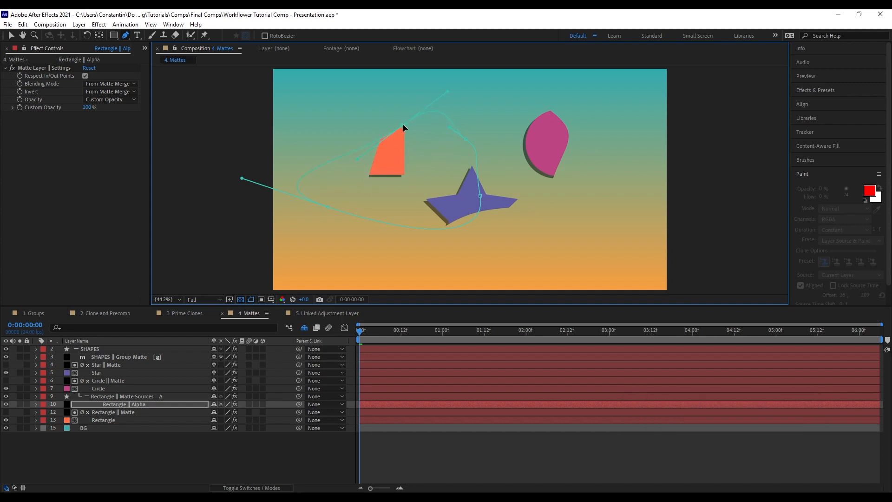
pyautogui.click(112, 411)
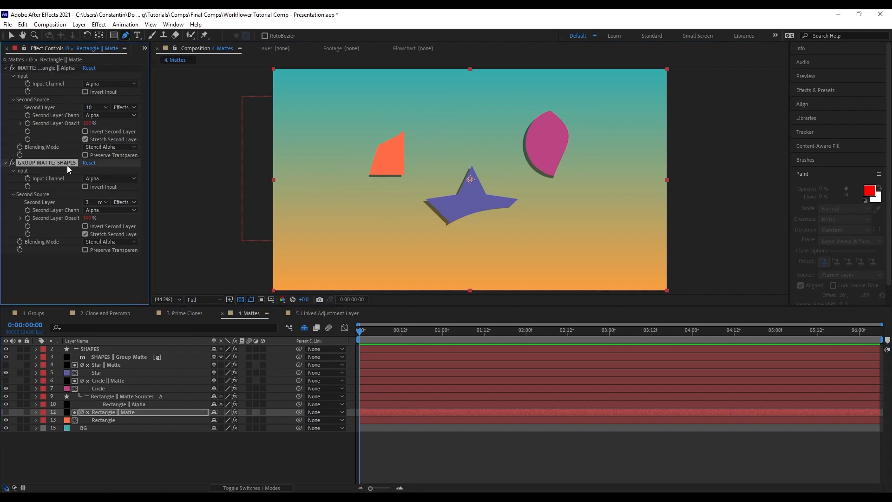
pyautogui.moveTo(72, 149)
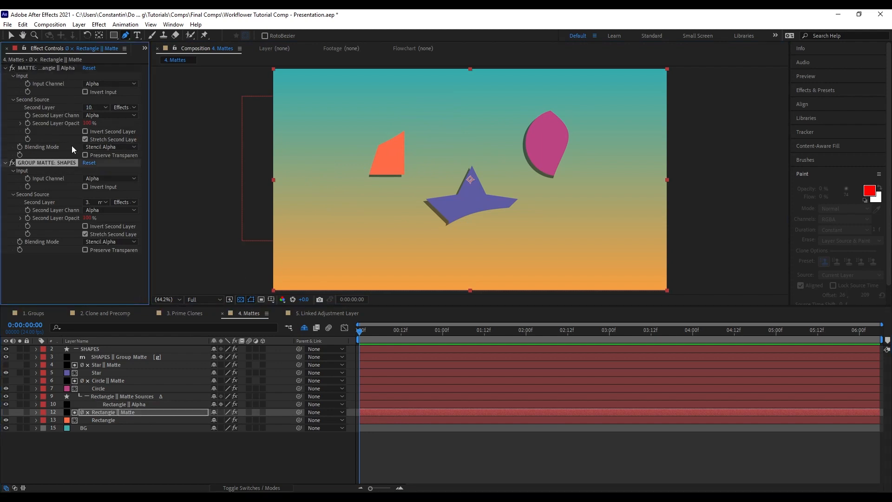
# Add a second Silhouette Alpha matte to Rectangle and open 5. Linked Adjustment Layer.
pyautogui.press('ctrl+alt+z')
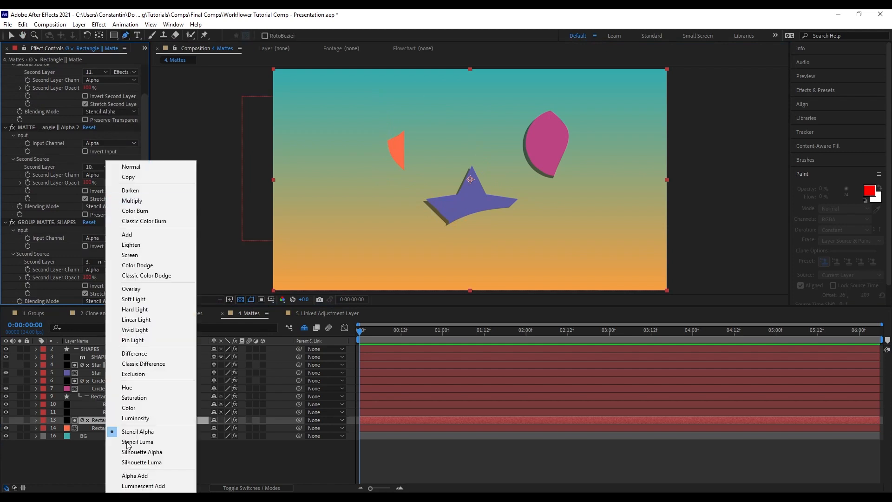
pyautogui.click(143, 452)
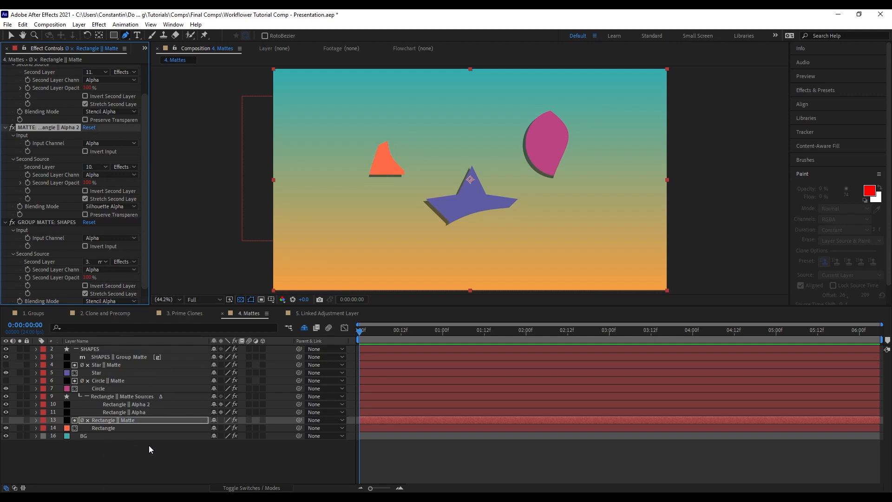
pyautogui.click(326, 313)
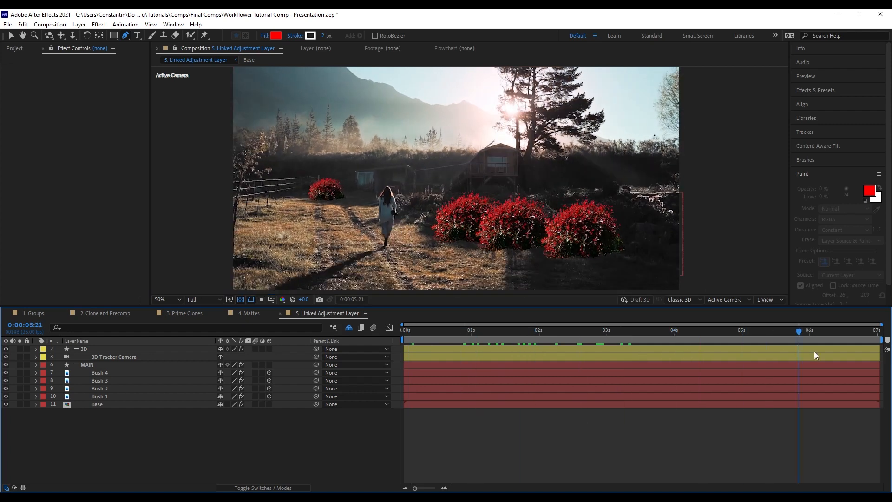
# Create the Bushes linked adjustment layer over Bush 1–4 with Curves and Hue/Saturation.
pyautogui.click(625, 330)
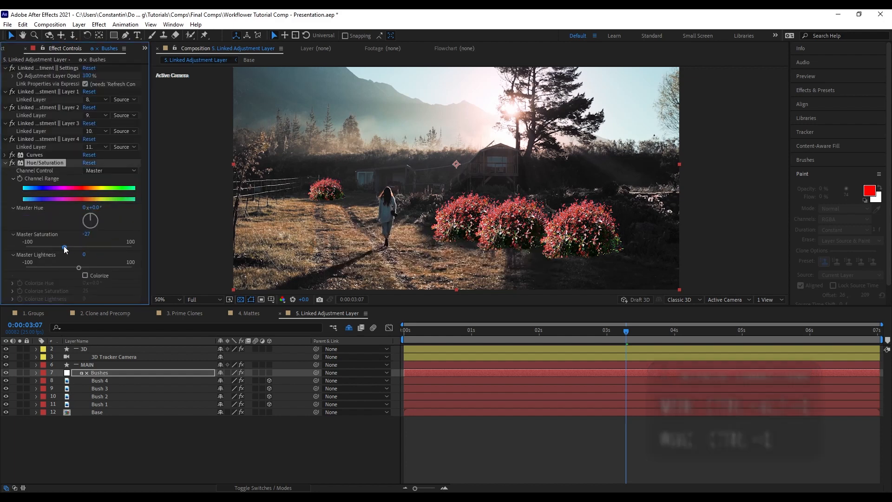
# Lower the bushes' Master Saturation, reset the Front layer's Curves, and scrub back in time.
pyautogui.moveTo(64, 247); pyautogui.dragTo(58, 247)
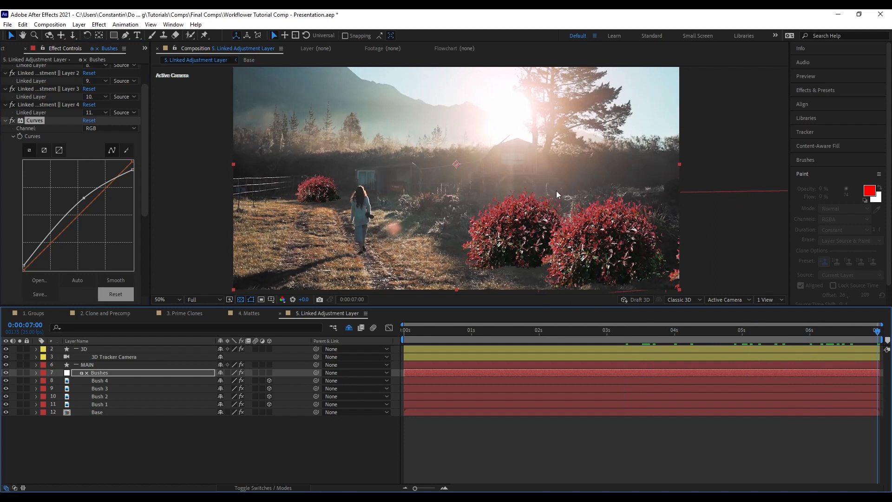
pyautogui.moveTo(373, 338)
pyautogui.write('Front')
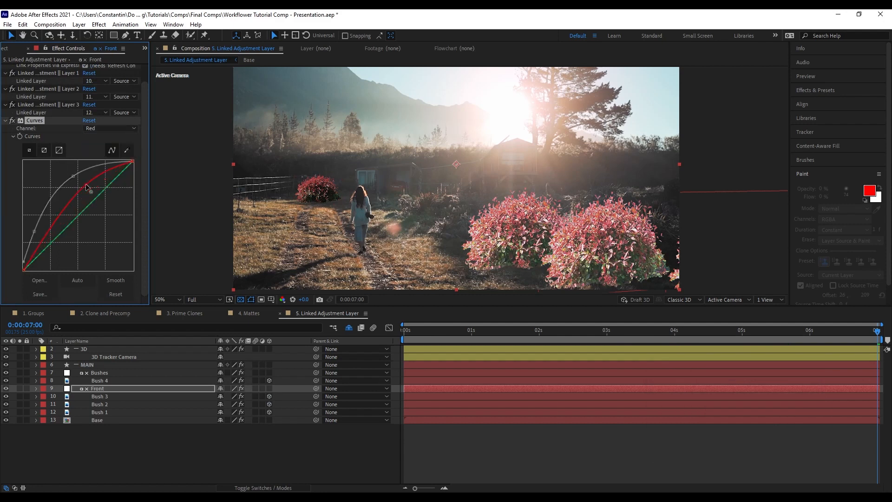
pyautogui.click(109, 128)
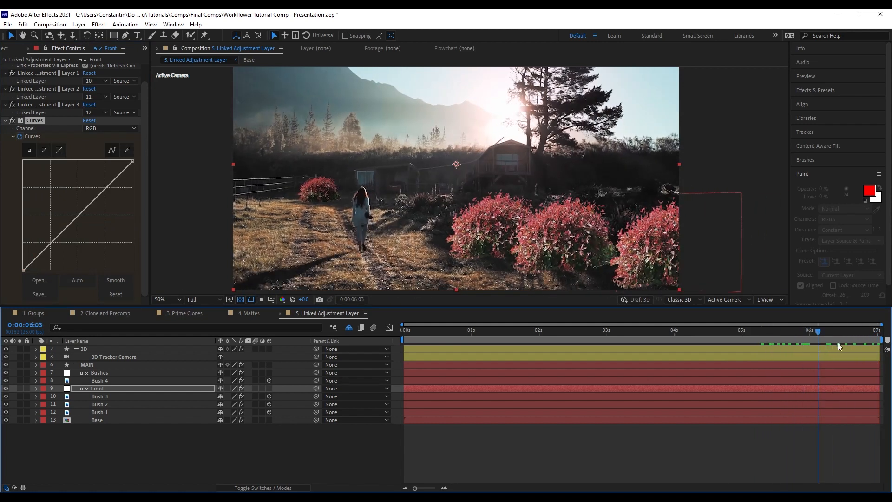
pyautogui.click(659, 330)
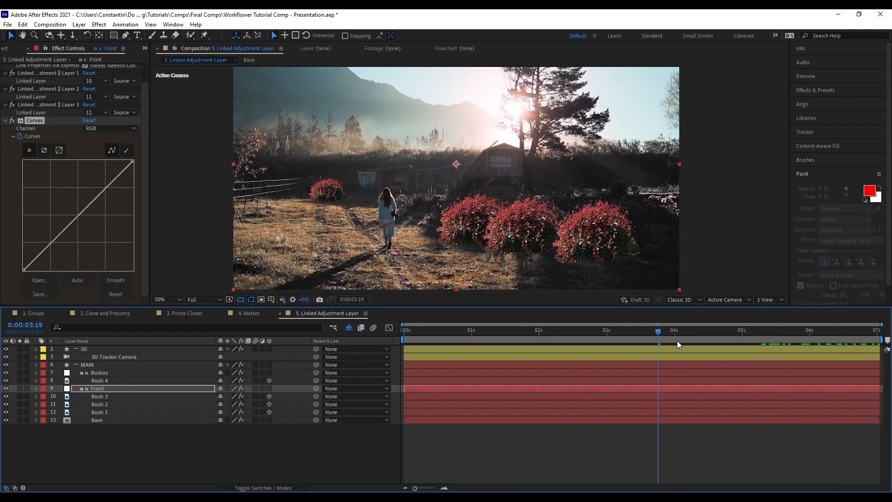